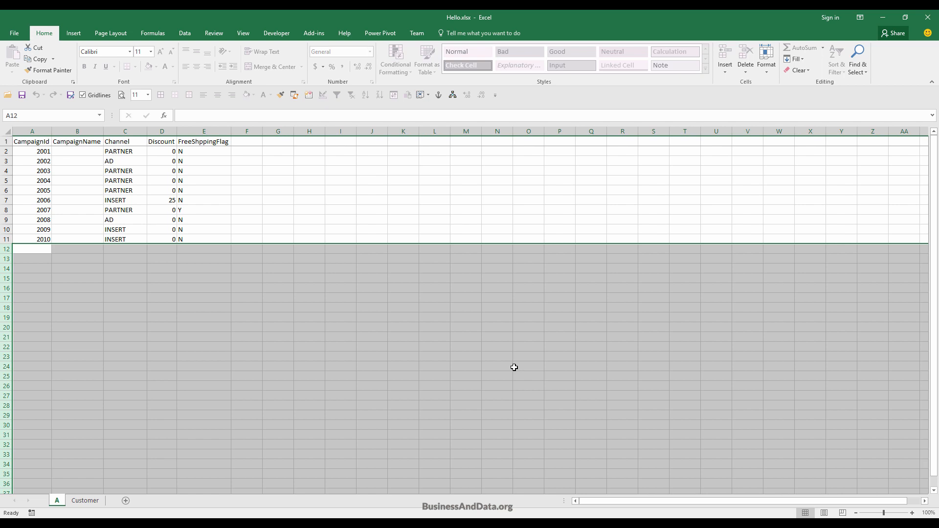
# Confirm sheets A and Customer refuse edits, dismissing the protected-sheet warnings.
pyautogui.click(402, 247)
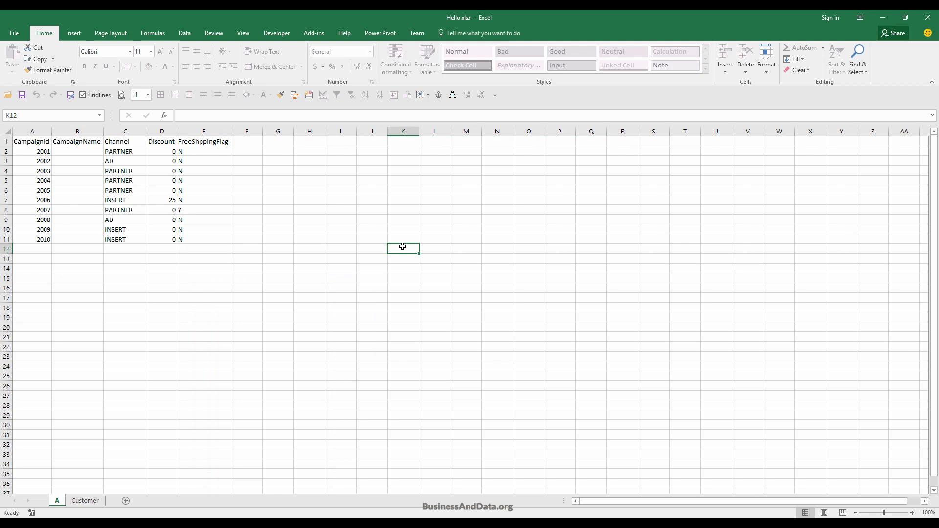
pyautogui.click(372, 239)
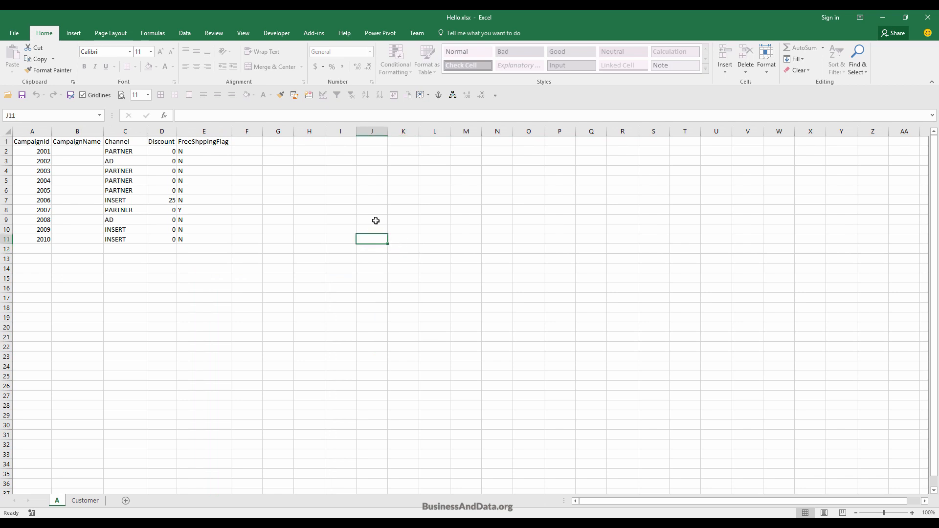
pyautogui.moveTo(384, 113)
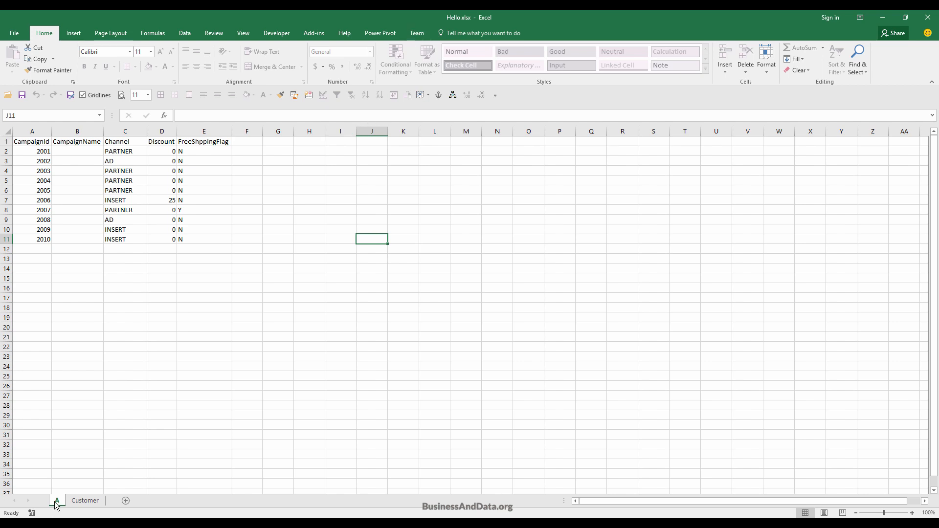
pyautogui.click(85, 503)
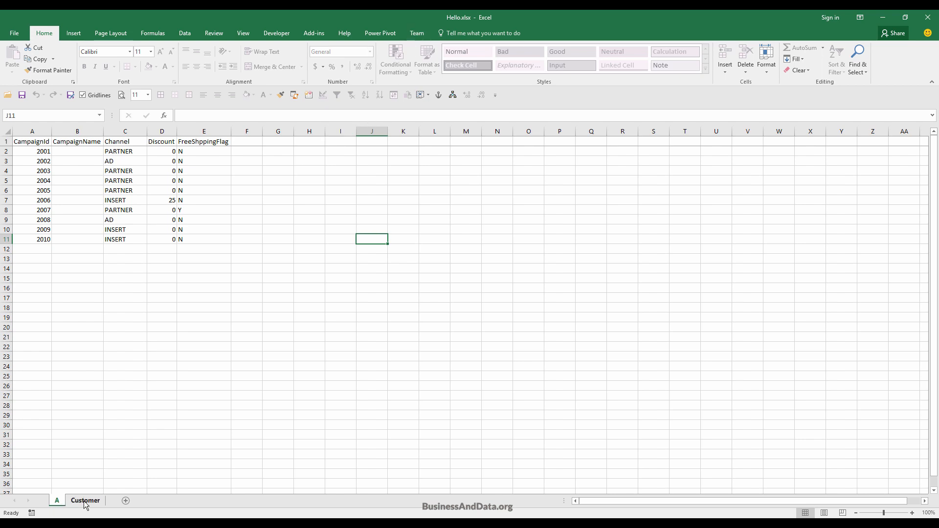
pyautogui.rightClick(85, 504)
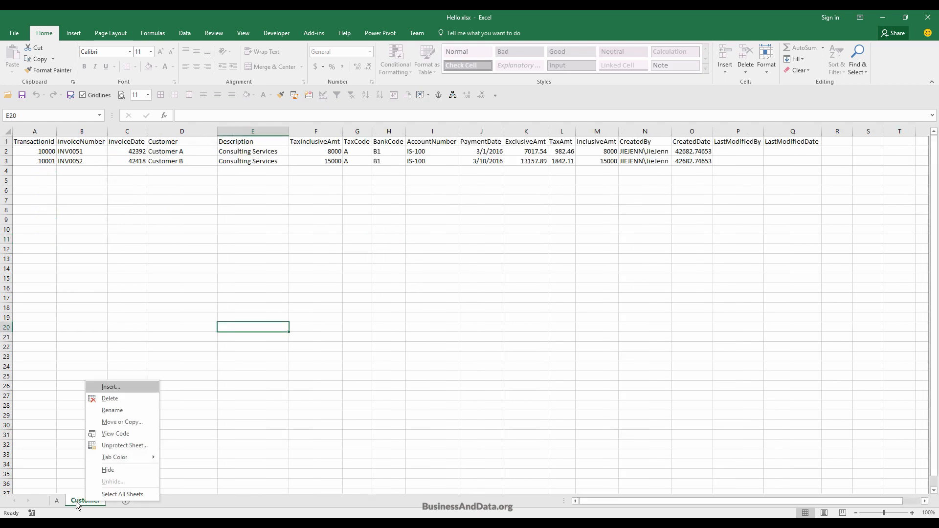
pyautogui.moveTo(249, 252)
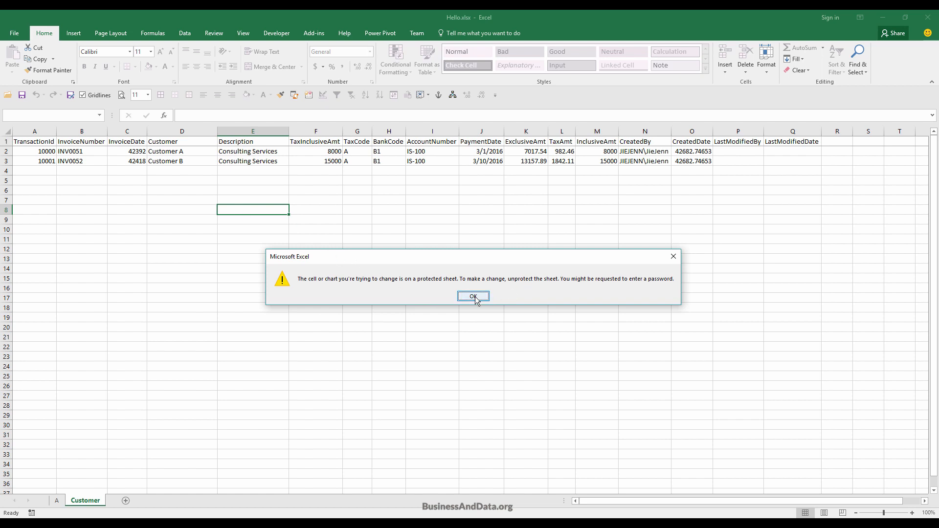
pyautogui.click(474, 295)
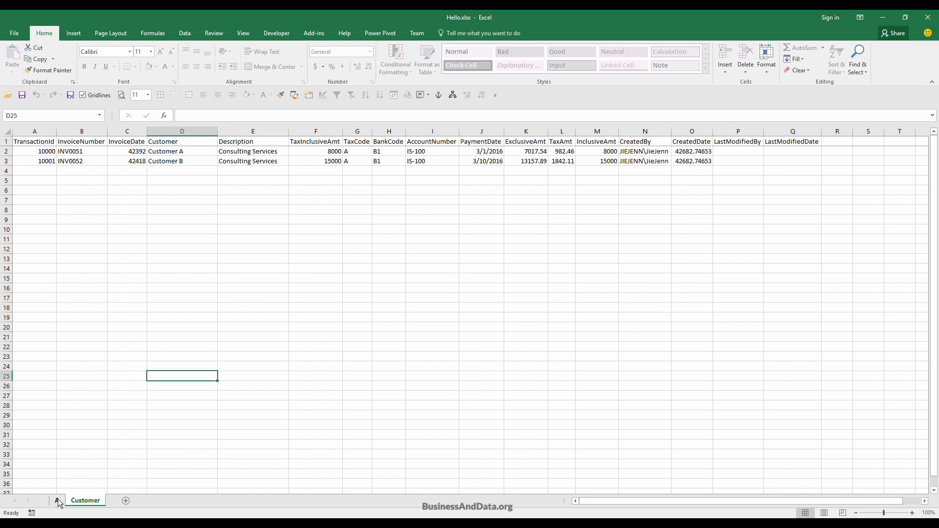
pyautogui.click(56, 501)
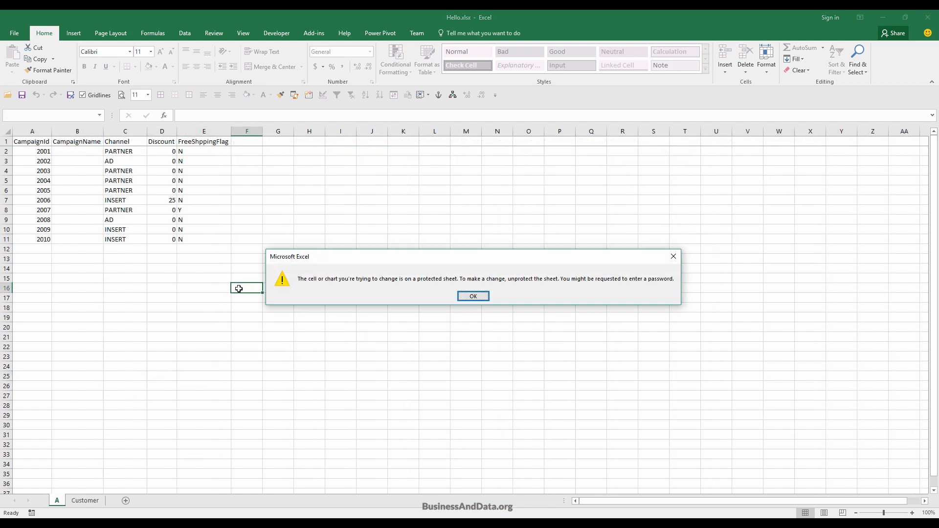
pyautogui.click(472, 295)
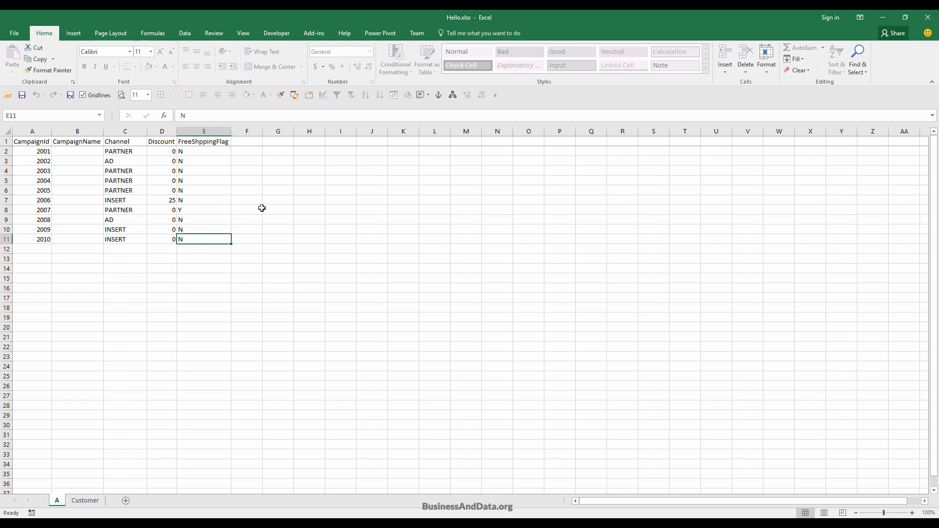
pyautogui.moveTo(911, 27)
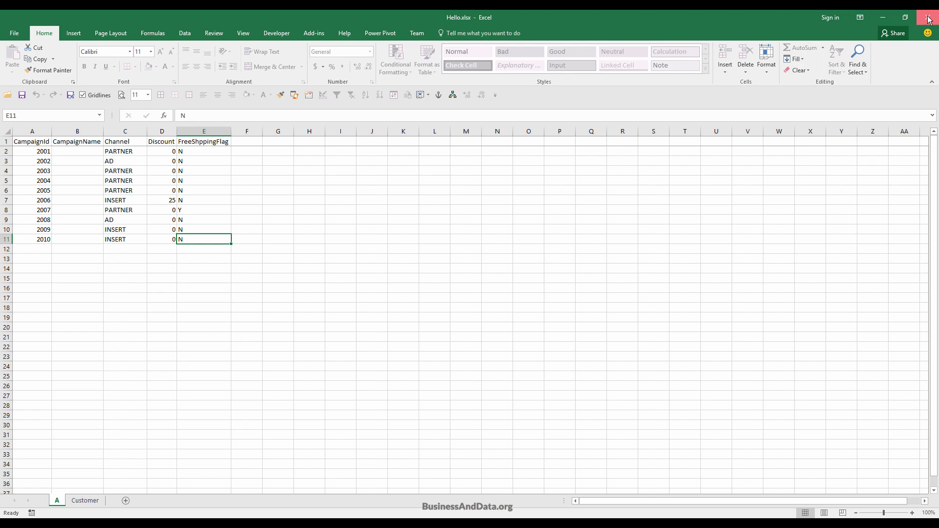
# Close the Hello.xlsx workbook so the folder with it and its copy shows.
pyautogui.click(929, 16)
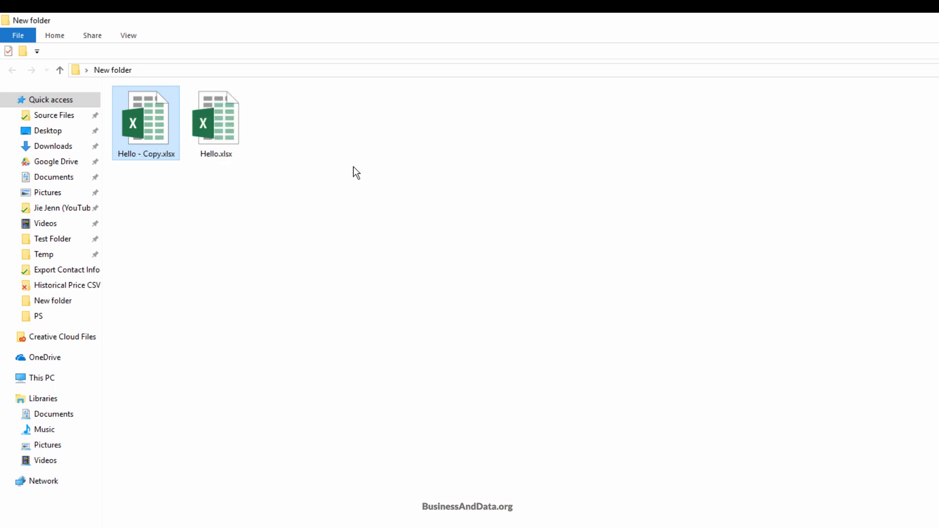
pyautogui.moveTo(263, 134)
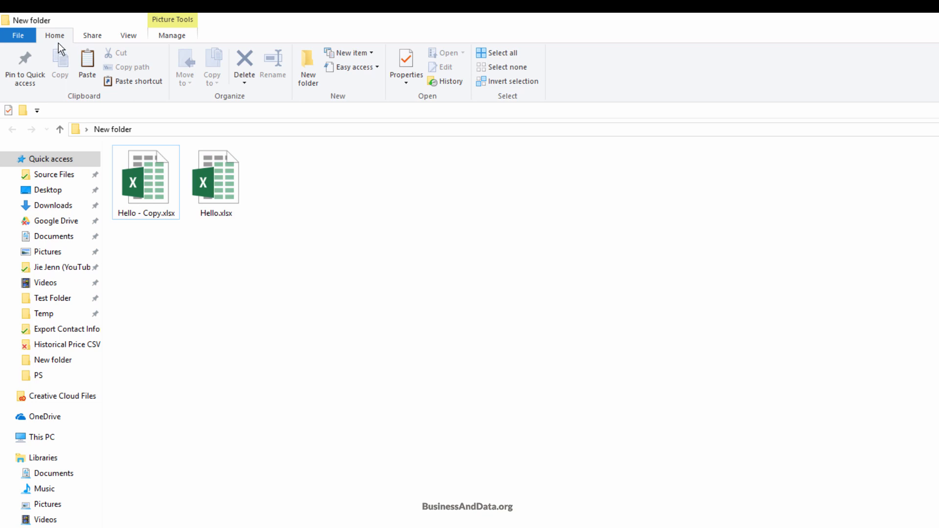
pyautogui.moveTo(59, 42)
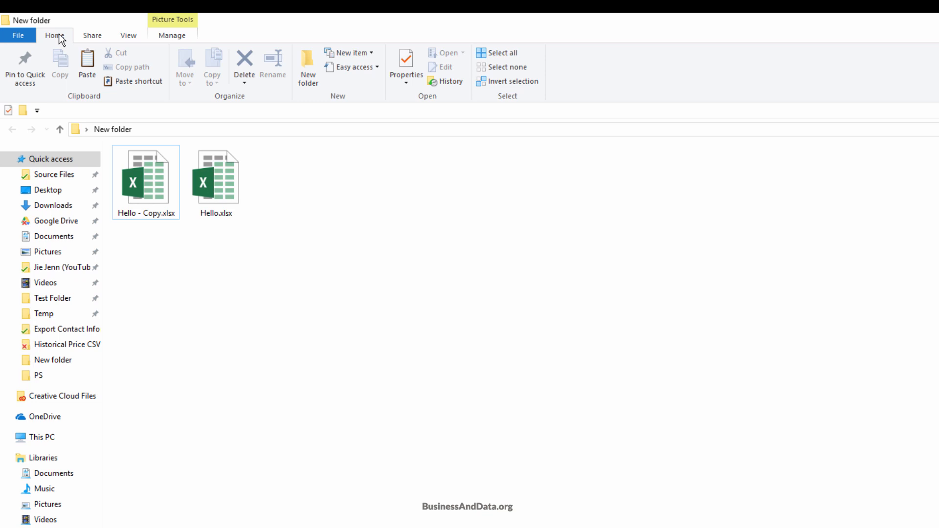
pyautogui.moveTo(226, 261)
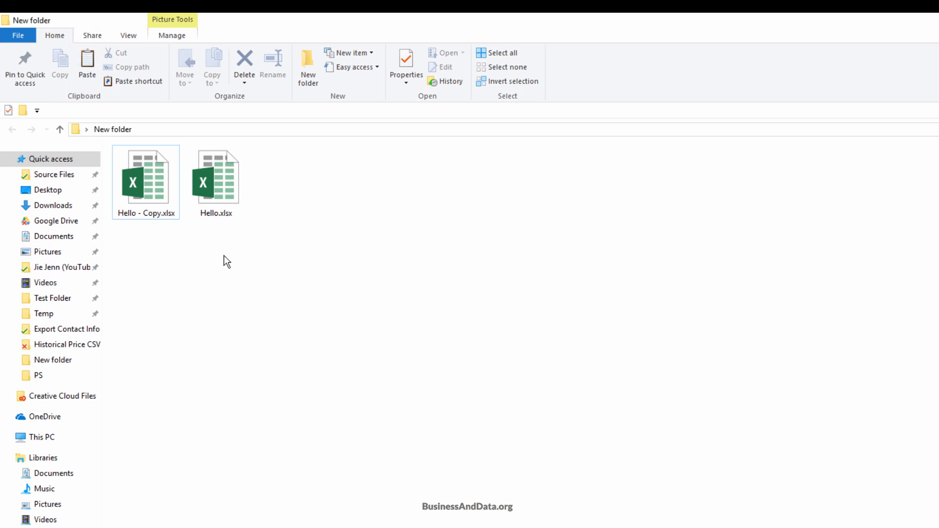
pyautogui.moveTo(222, 227)
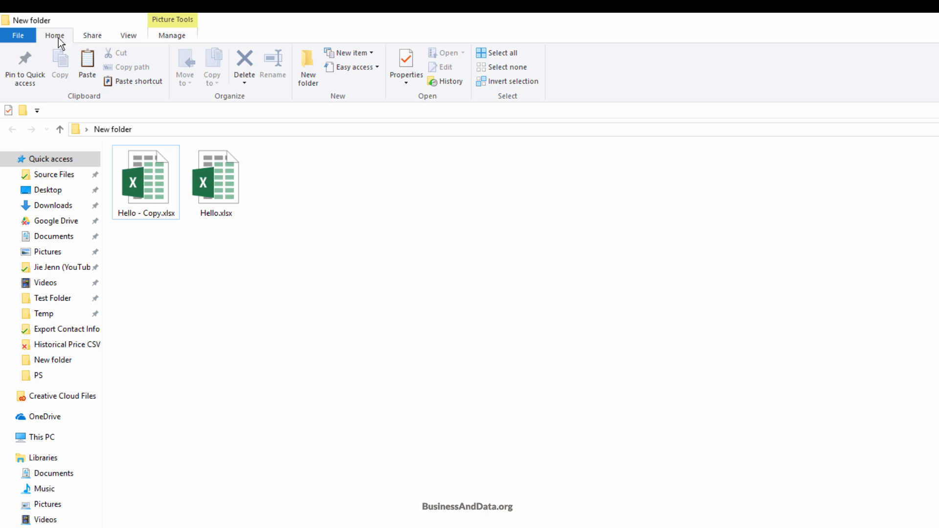
pyautogui.click(128, 35)
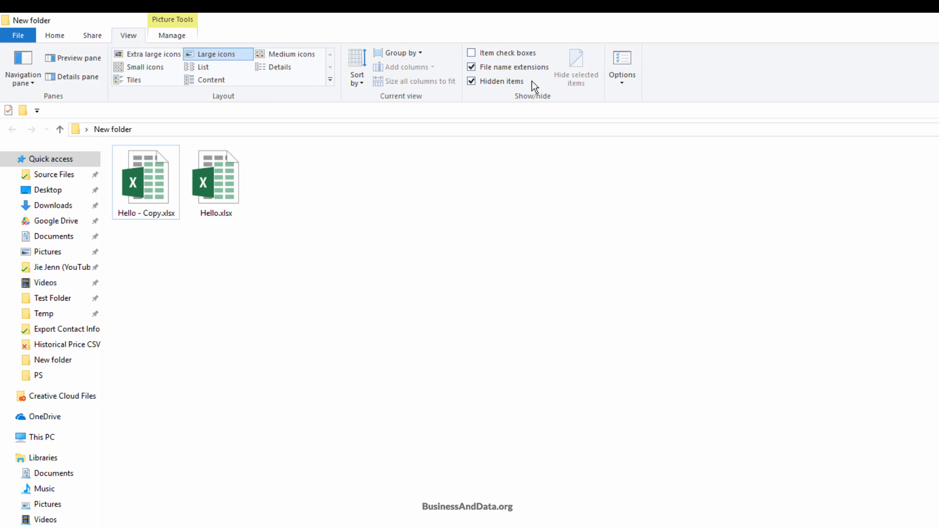
pyautogui.moveTo(531, 87)
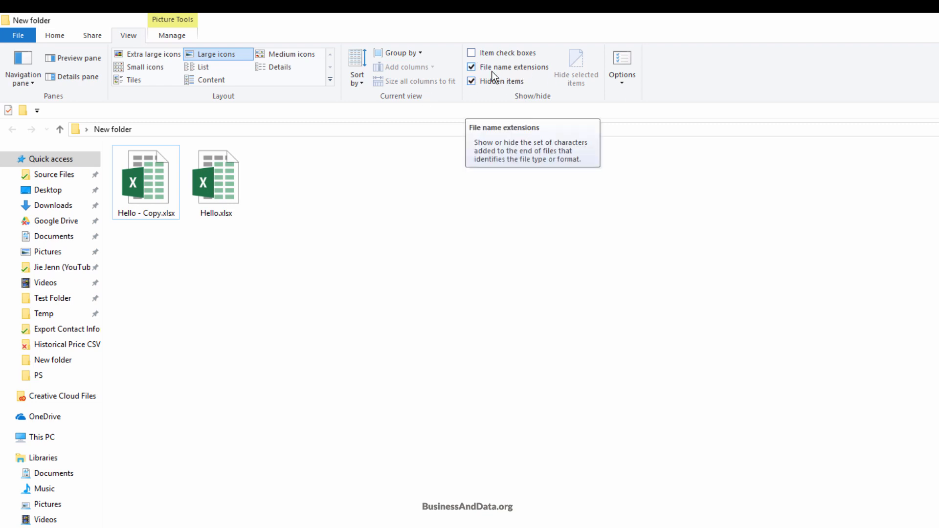
pyautogui.moveTo(622, 65)
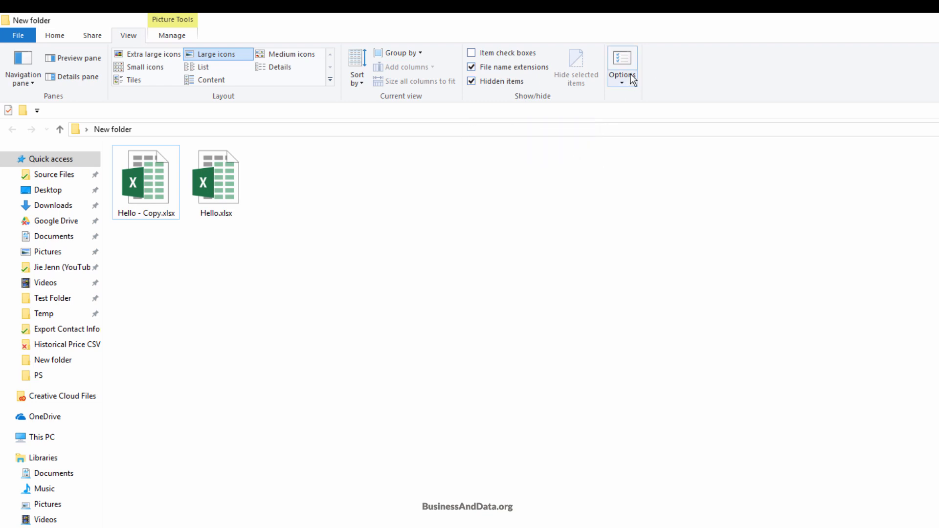
pyautogui.moveTo(622, 66)
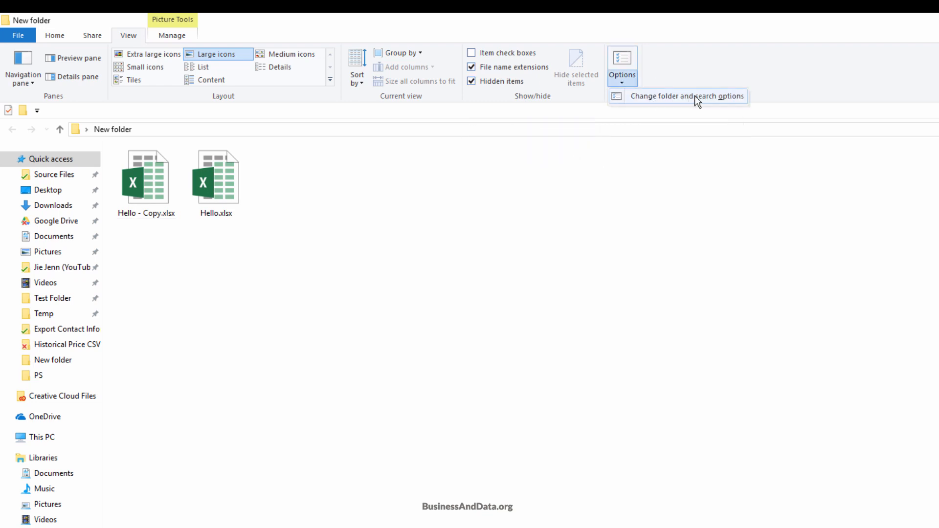
pyautogui.click(686, 96)
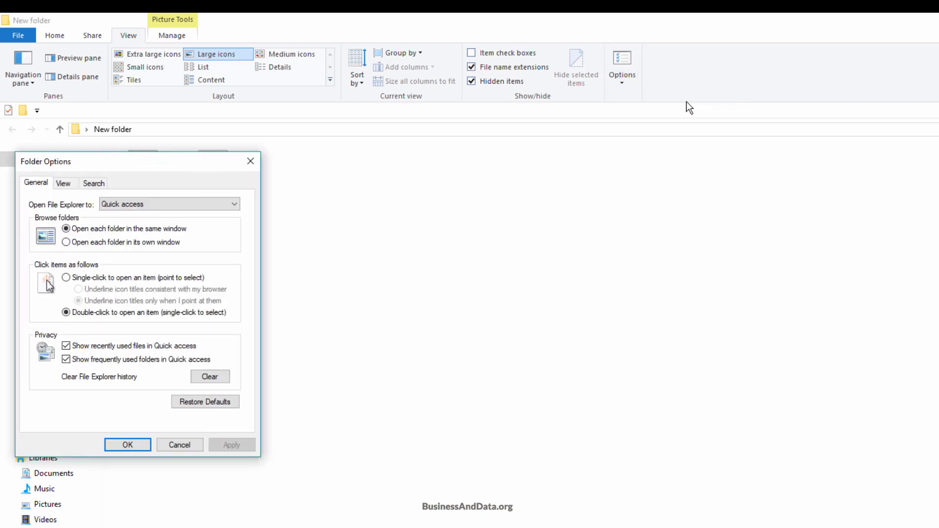
pyautogui.moveTo(63, 183)
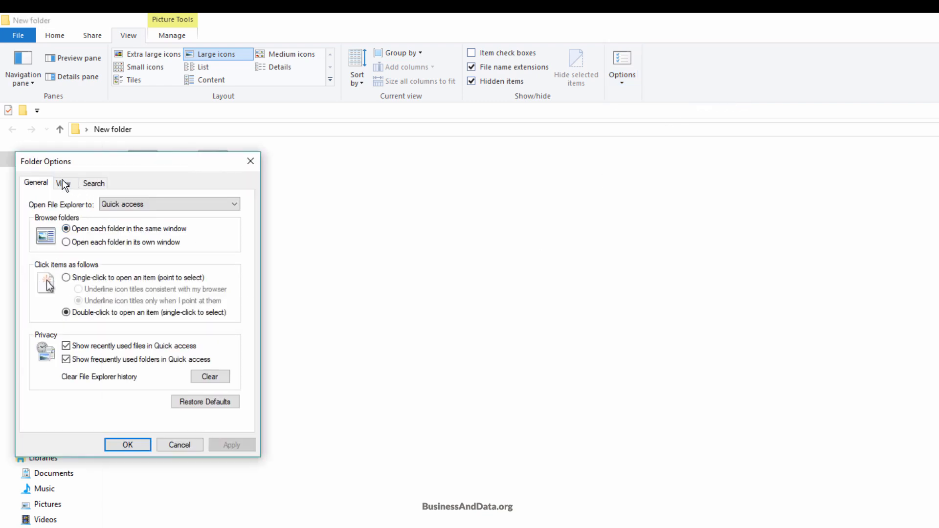
pyautogui.click(63, 183)
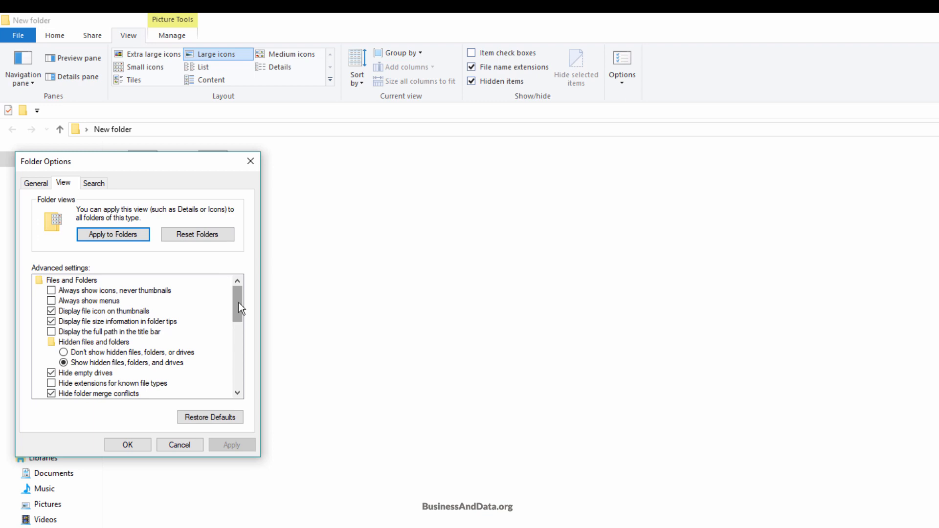
pyautogui.scroll(-3)
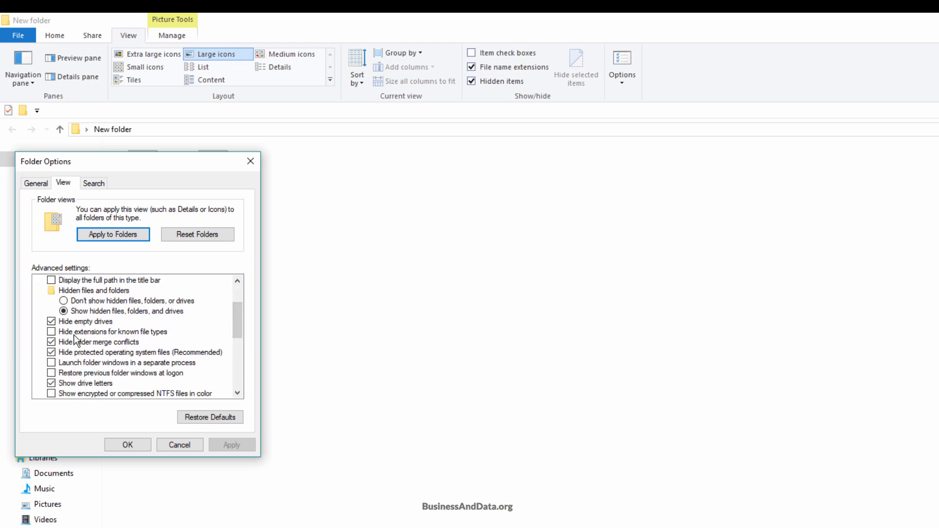
pyautogui.moveTo(169, 335)
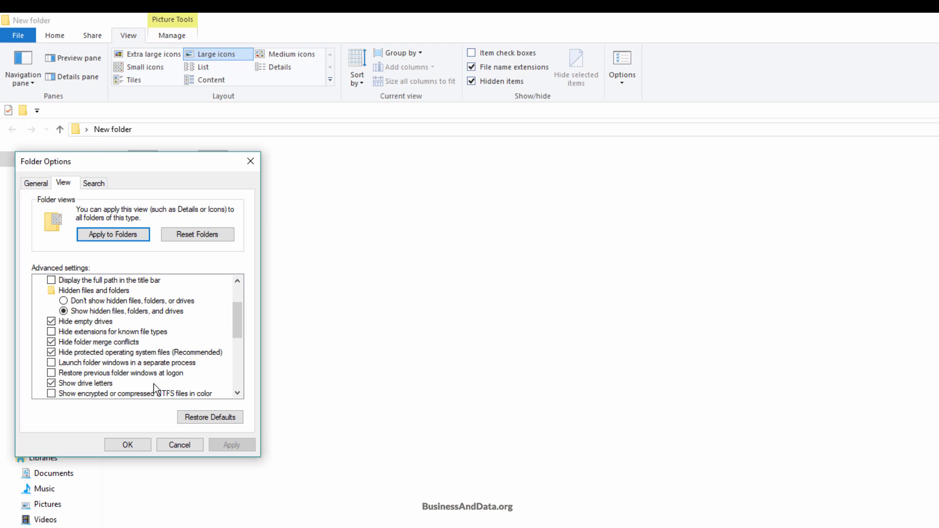
pyautogui.click(127, 444)
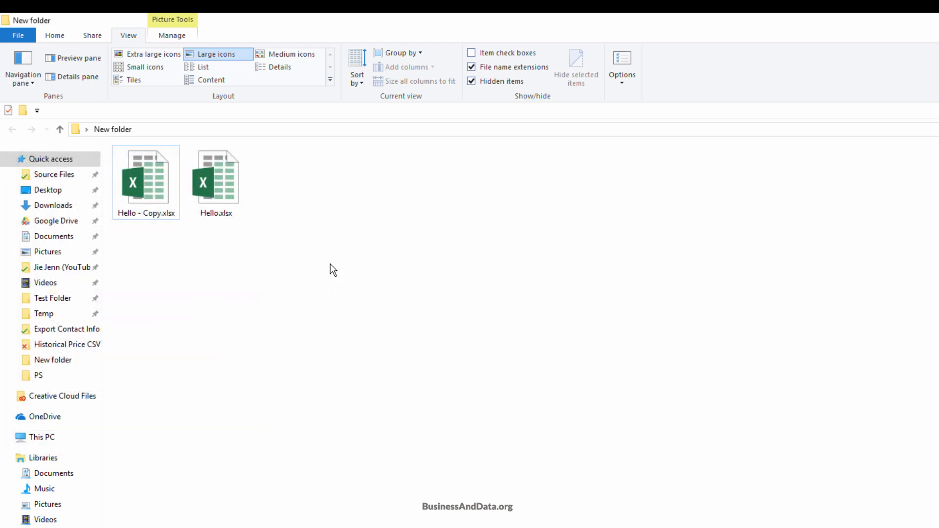
# Rename Hello.xlsx to Hello.zip and accept the extension-change warning.
pyautogui.click(215, 177)
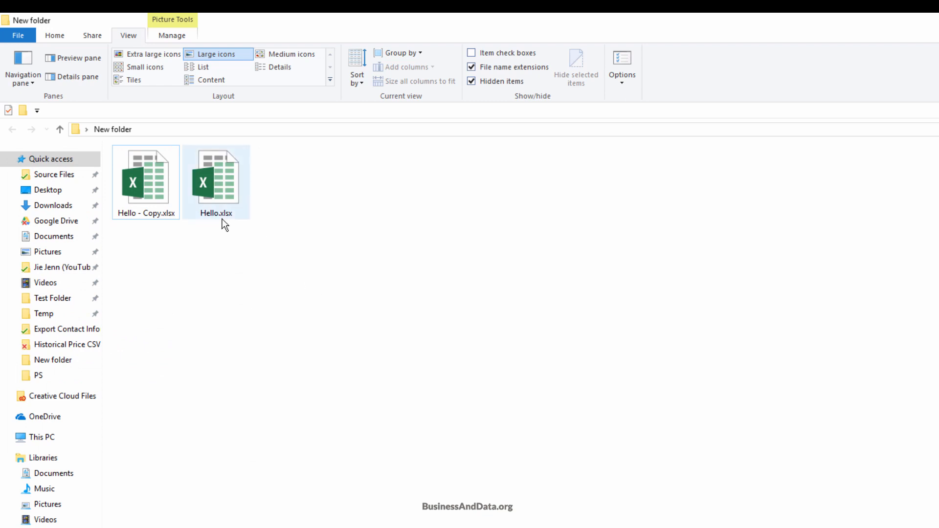
pyautogui.moveTo(223, 220)
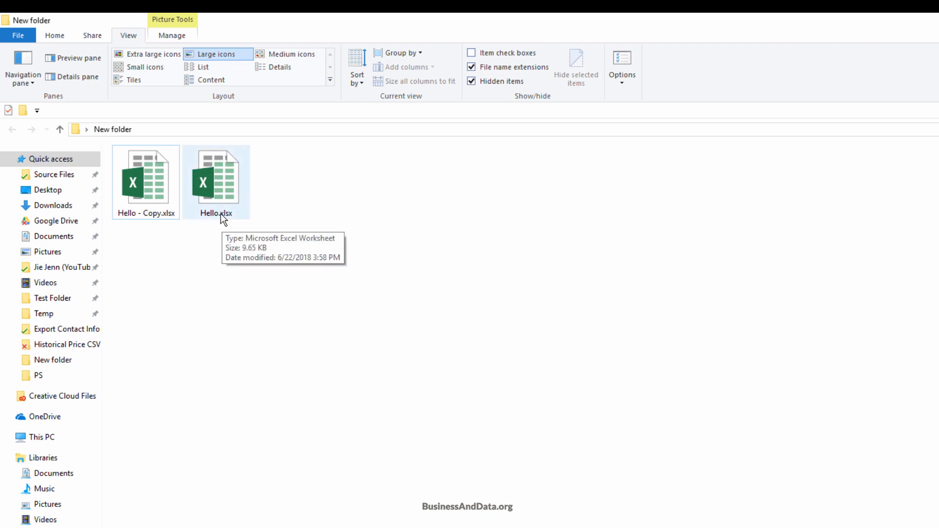
pyautogui.click(215, 180)
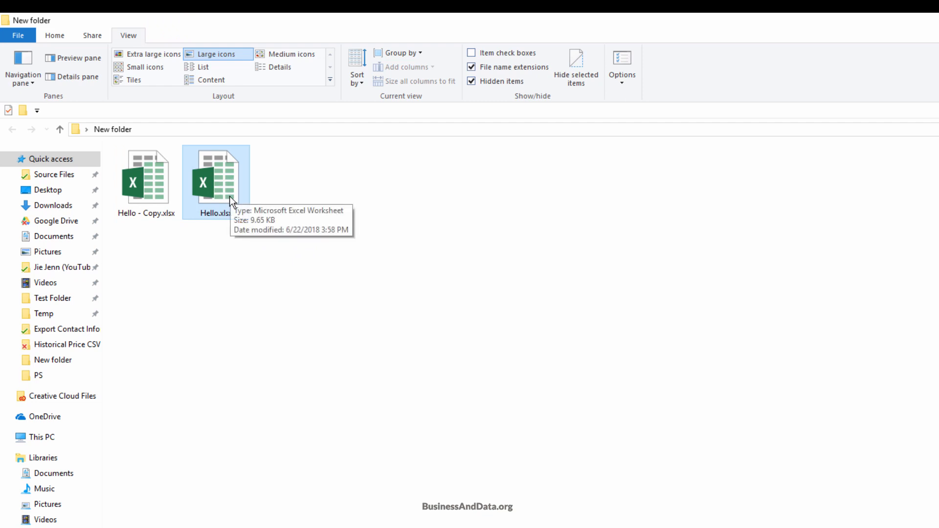
pyautogui.click(215, 213)
pyautogui.write('zip')
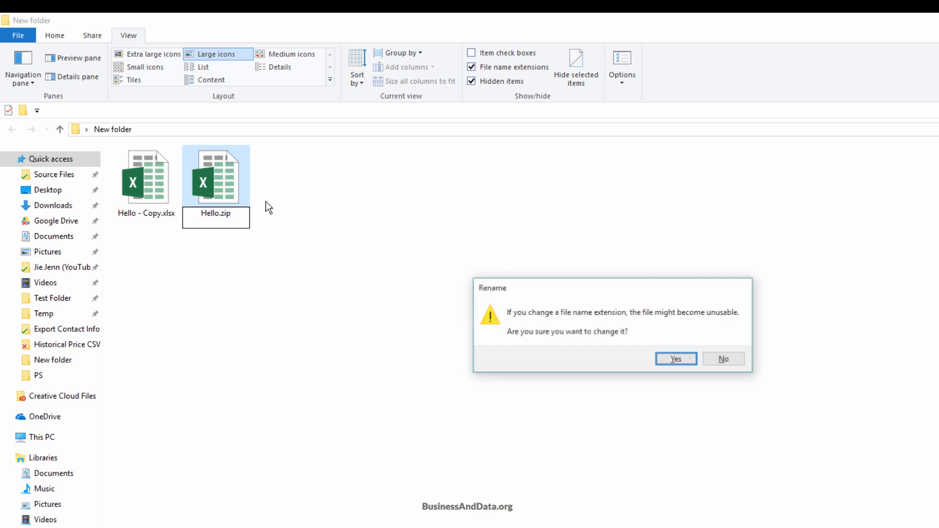
pyautogui.click(675, 359)
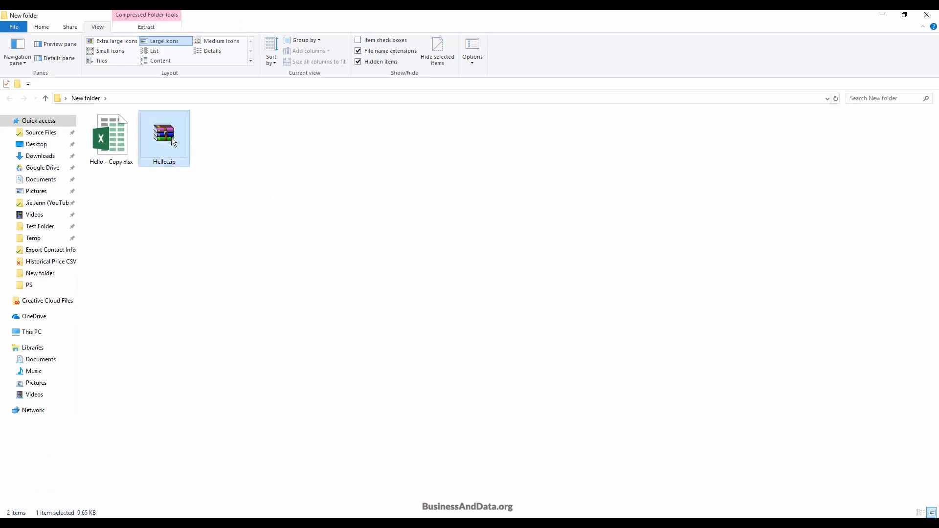
# Browse Hello.zip to xl\worksheets and extract sheet1.xml and sheet2.xml beside the archive.
pyautogui.doubleClick(164, 133)
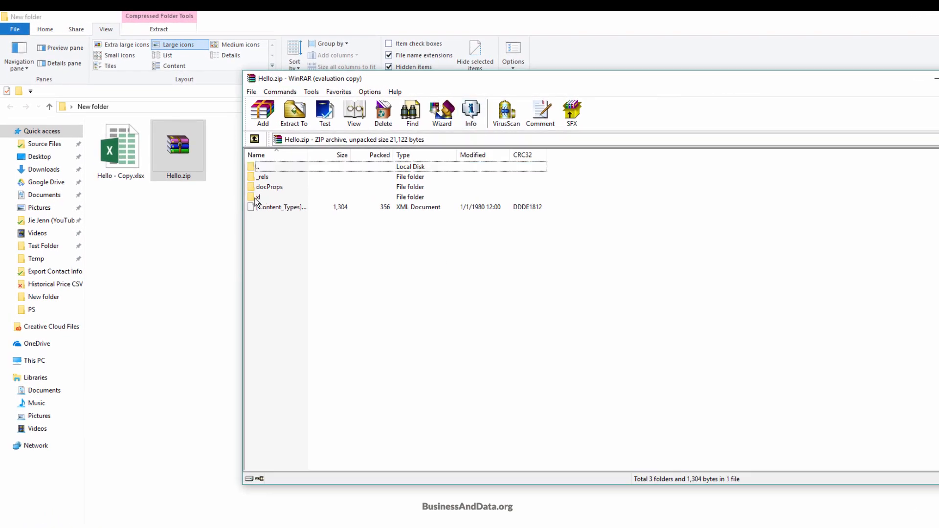
pyautogui.doubleClick(257, 196)
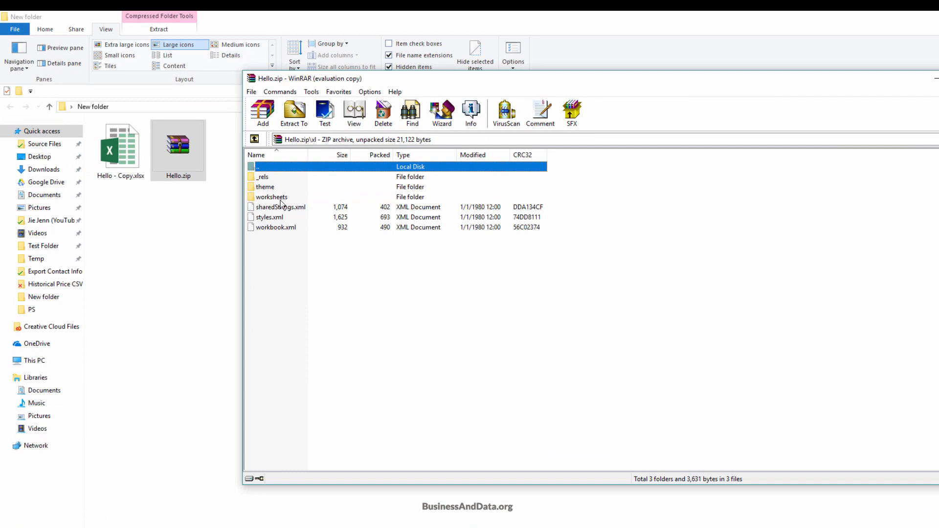
pyautogui.doubleClick(271, 196)
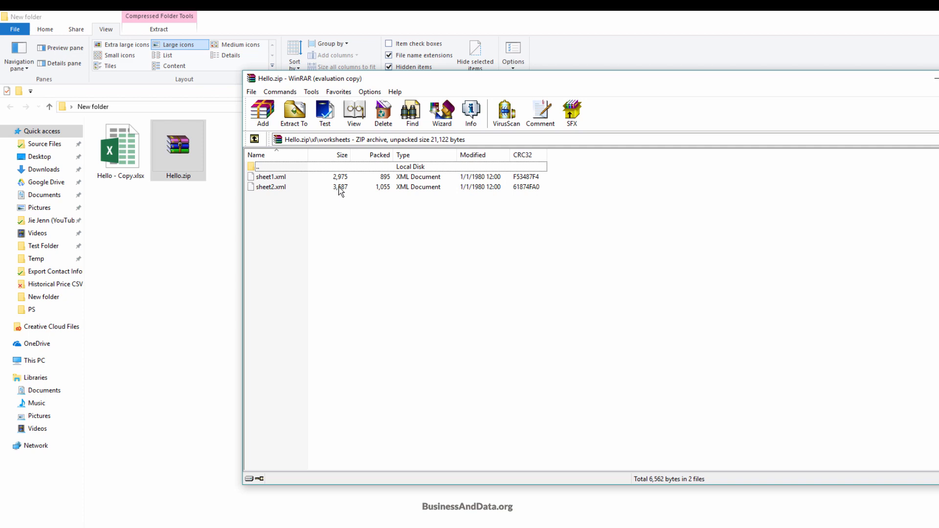
pyautogui.click(271, 176)
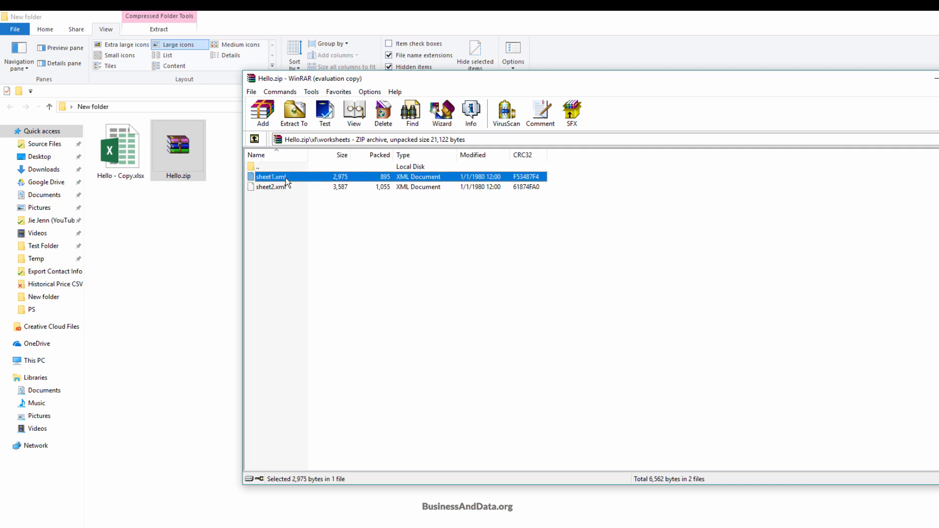
pyautogui.click(271, 186)
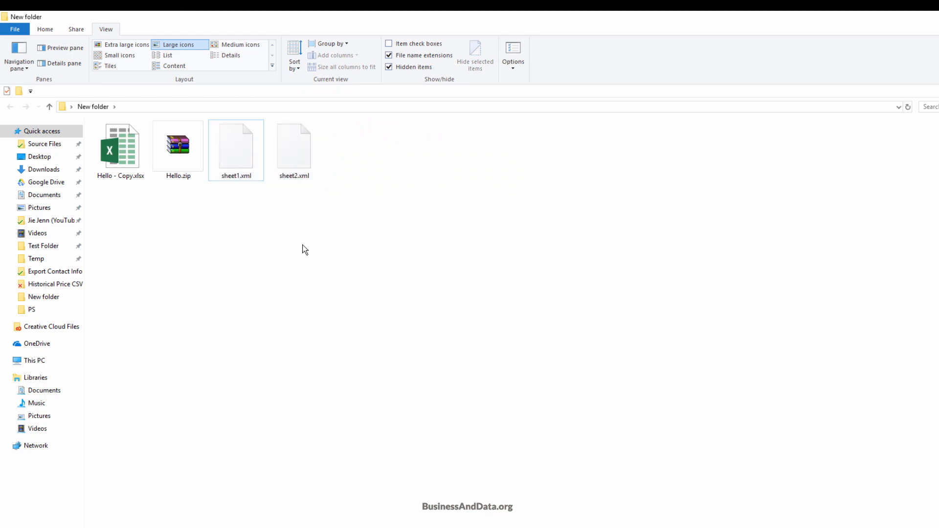
# Edit sheet1.xml in Notepad++ and delete its <sheetProtection …/> tag.
pyautogui.rightClick(236, 144)
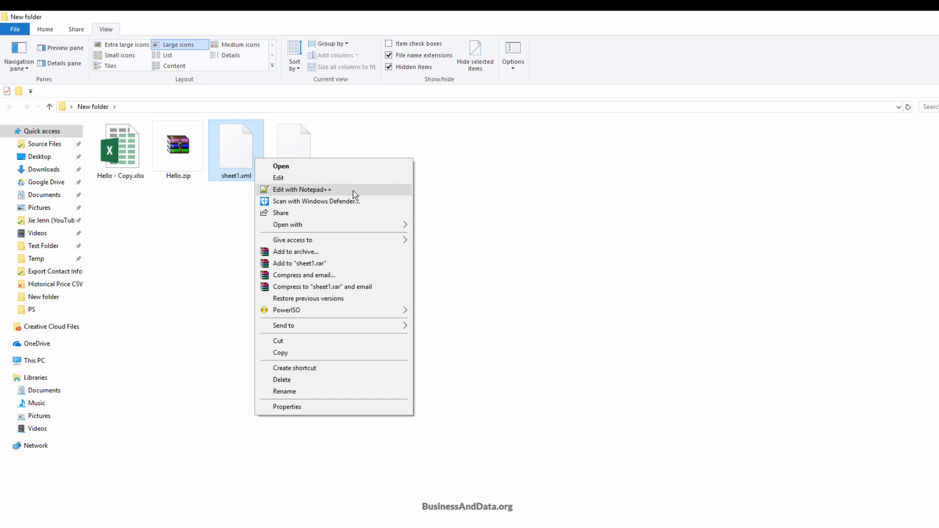
pyautogui.moveTo(358, 197)
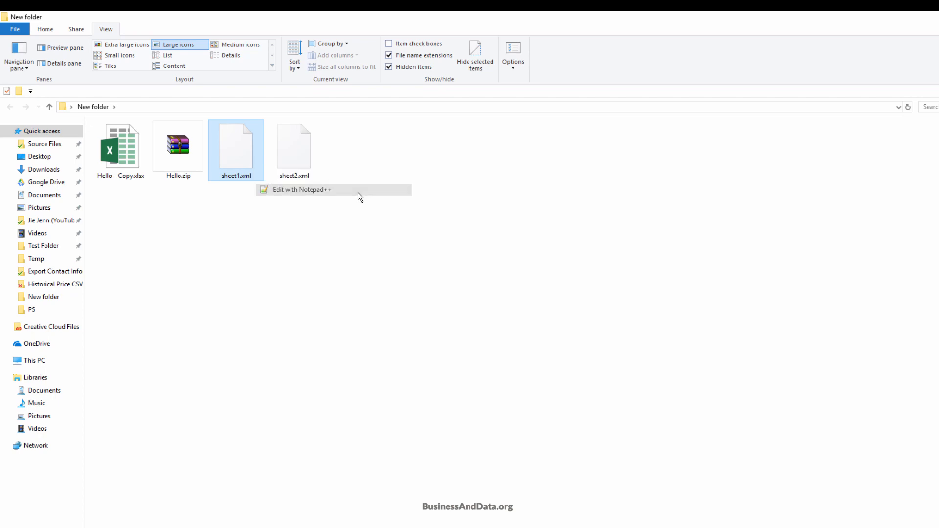
pyautogui.click(302, 189)
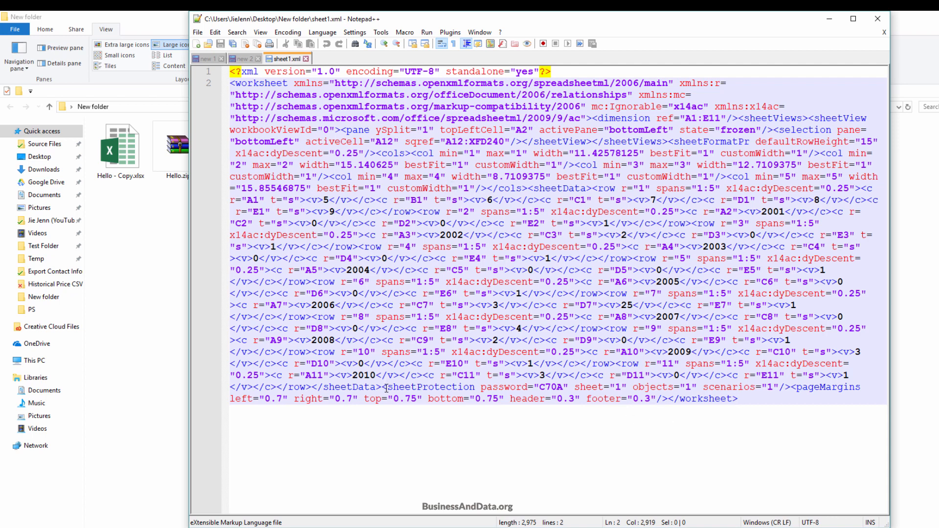
pyautogui.moveTo(384, 388); pyautogui.dragTo(789, 387)
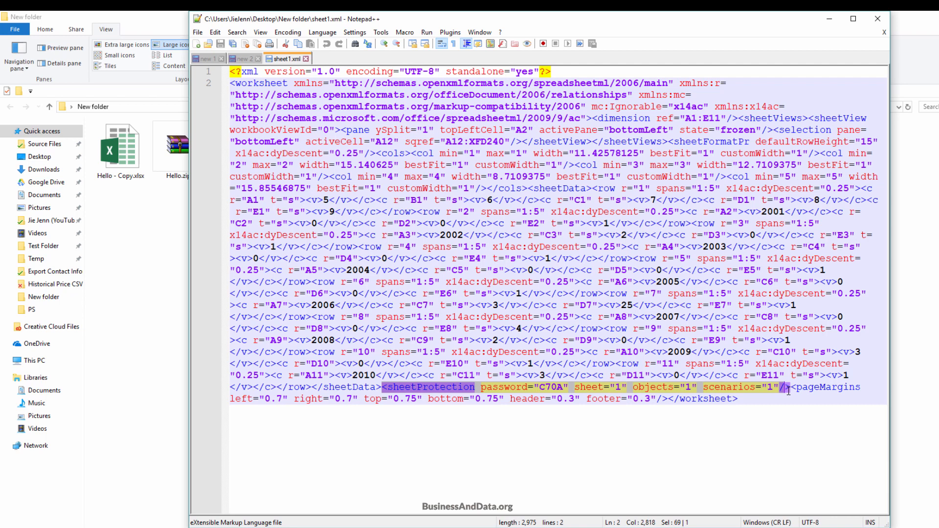
pyautogui.click(790, 386)
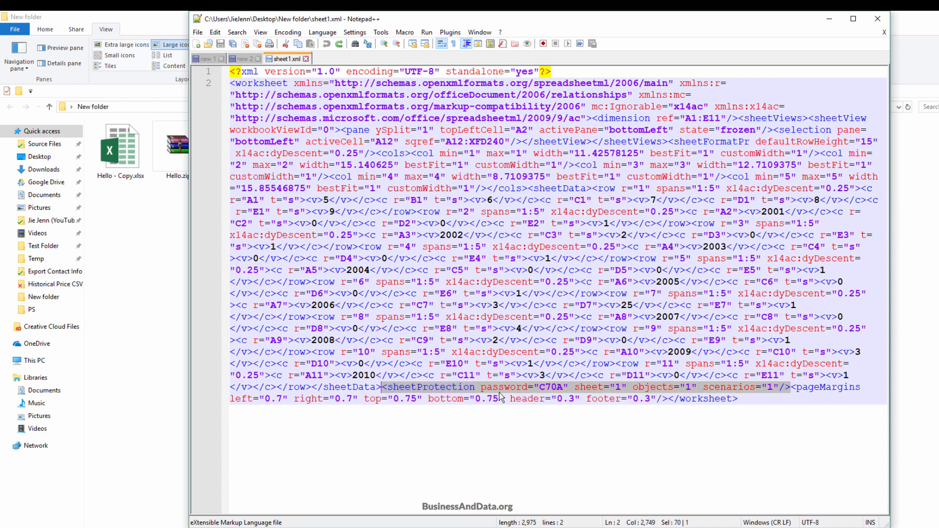
pyautogui.press('Delete')
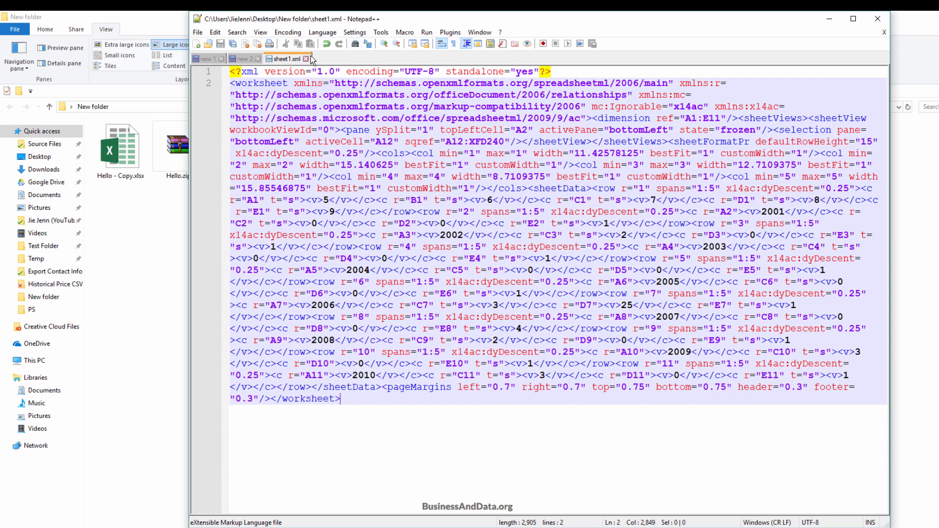
pyautogui.moveTo(287, 59)
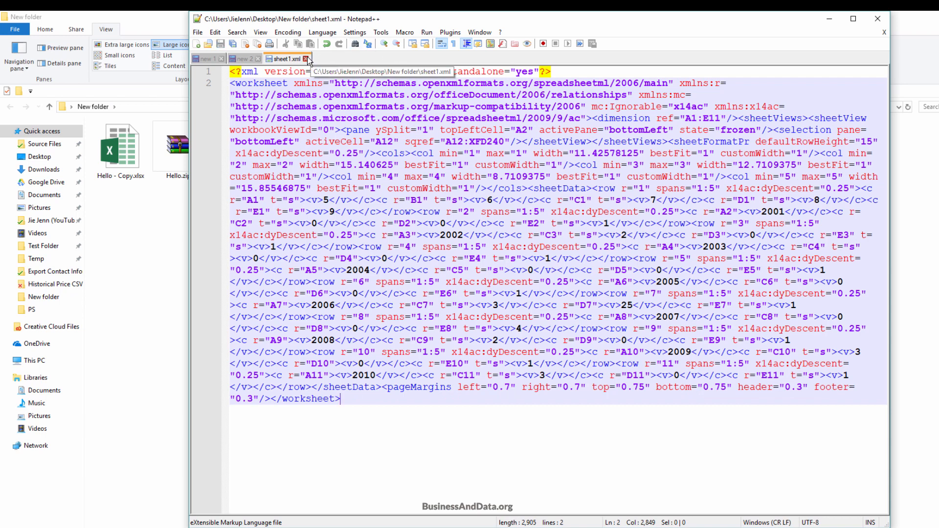
# Check sheet2.xml in Notepad++ for a protection tag, then return to the folder.
pyautogui.rightClick(293, 144)
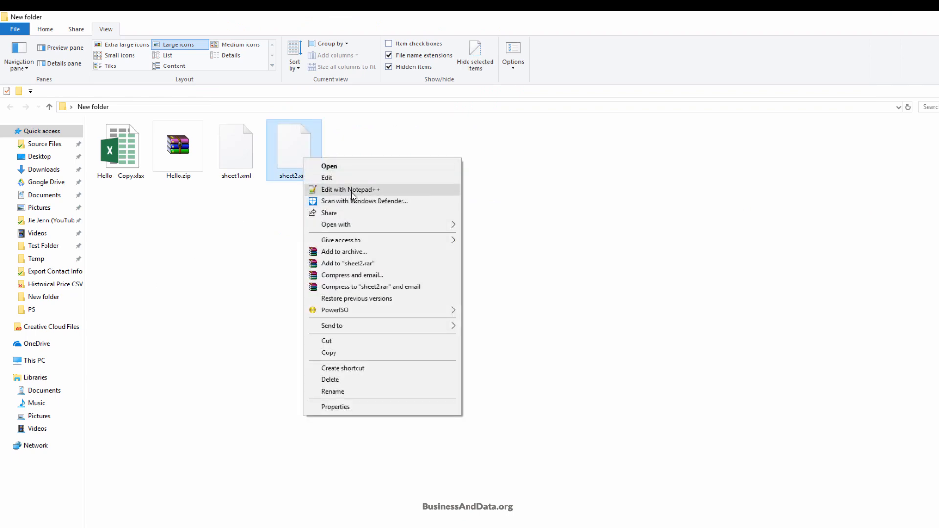
pyautogui.click(350, 189)
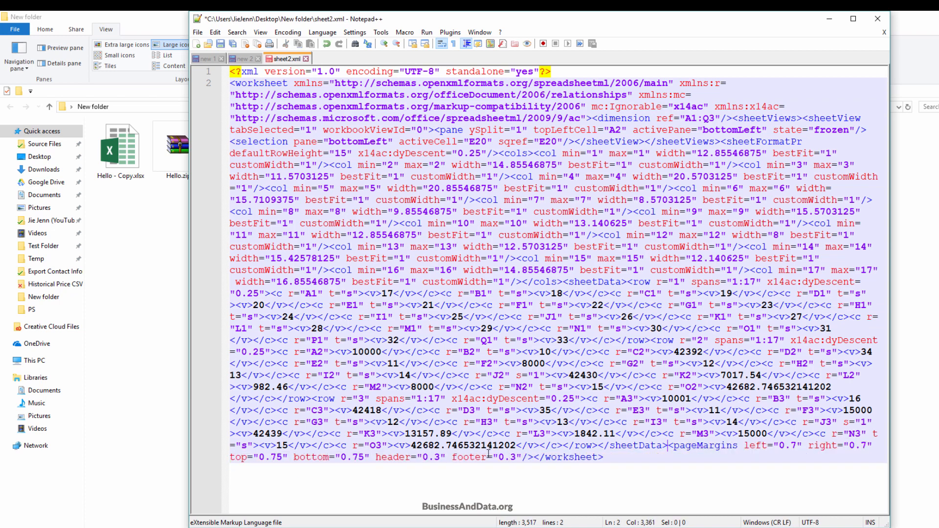
pyautogui.moveTo(670, 462)
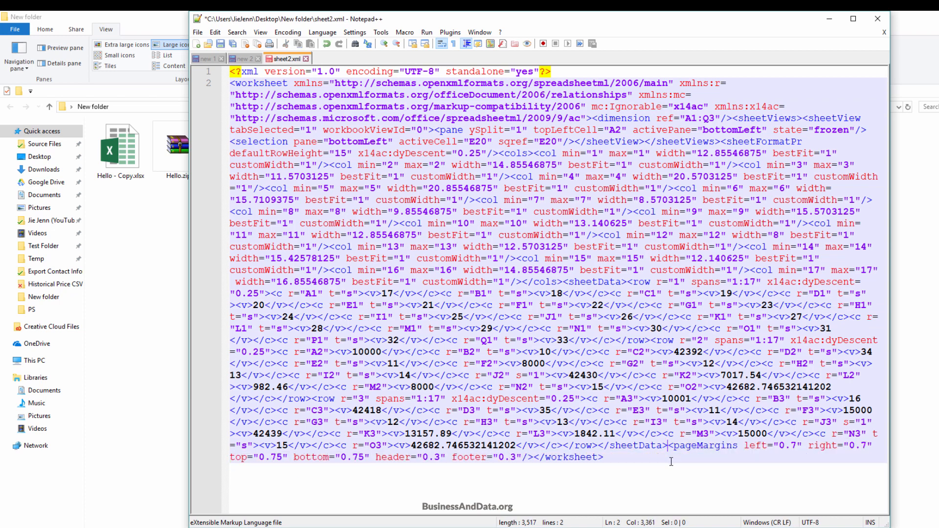
pyautogui.click(245, 59)
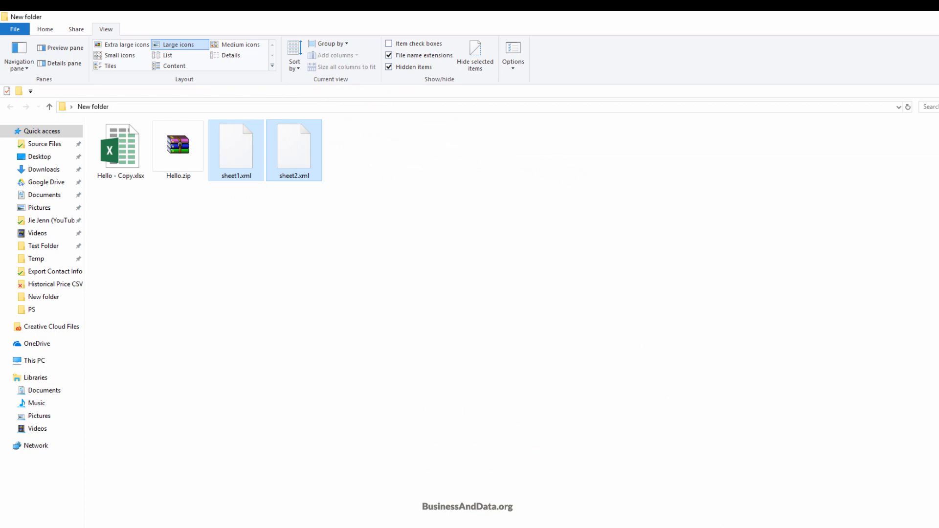
# Replace sheet1.xml and sheet2.xml inside Hello.zip with the edited files and close WinRAR.
pyautogui.doubleClick(178, 144)
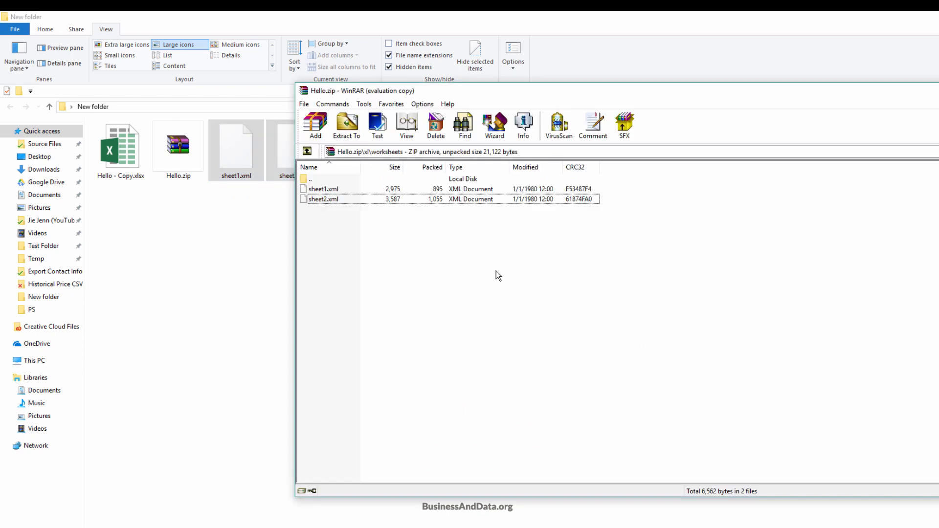
pyautogui.click(314, 126)
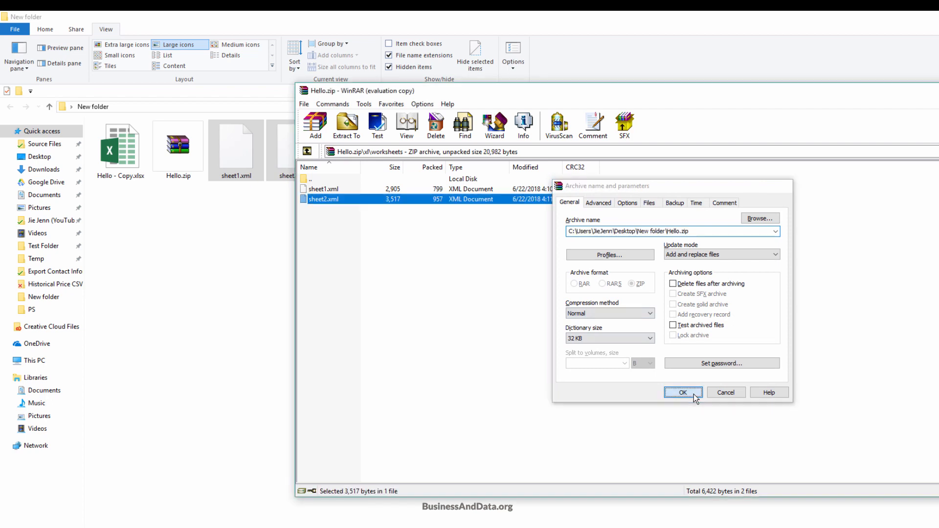
pyautogui.click(682, 392)
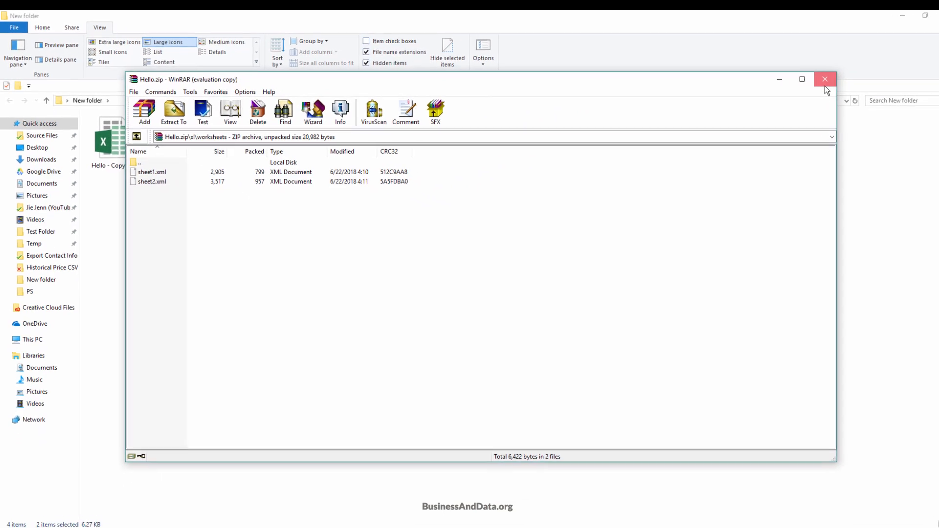
pyautogui.click(824, 78)
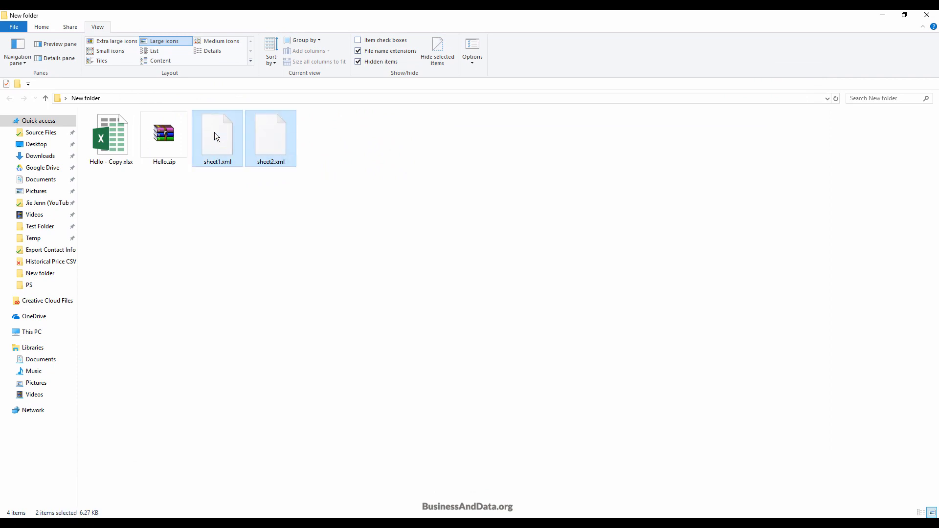
# Delete the loose sheet XML files and rename Hello.zip back to Hello.xlsx.
pyautogui.press('Delete')
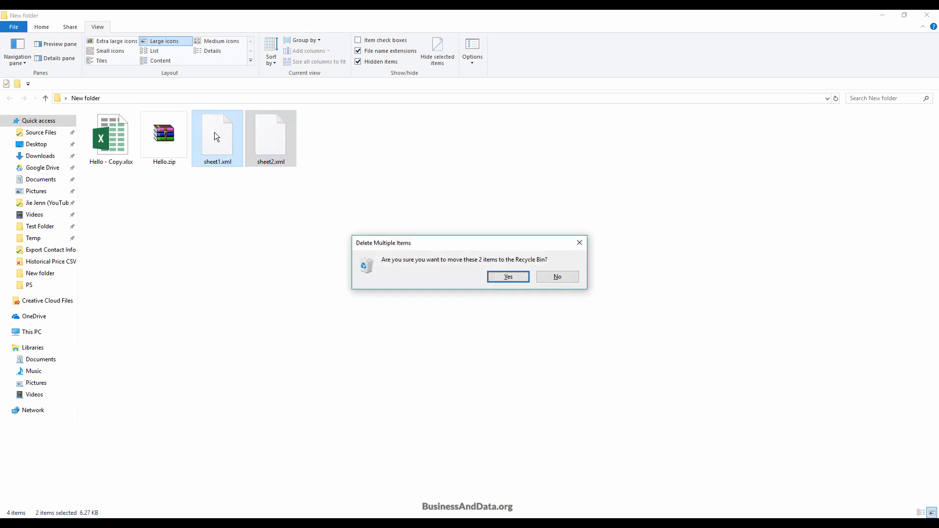
pyautogui.click(507, 276)
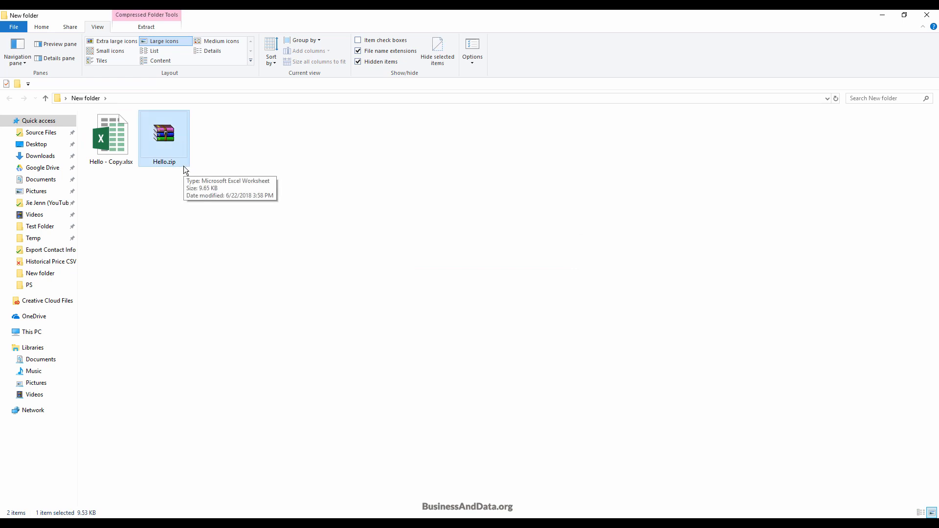
pyautogui.click(164, 162)
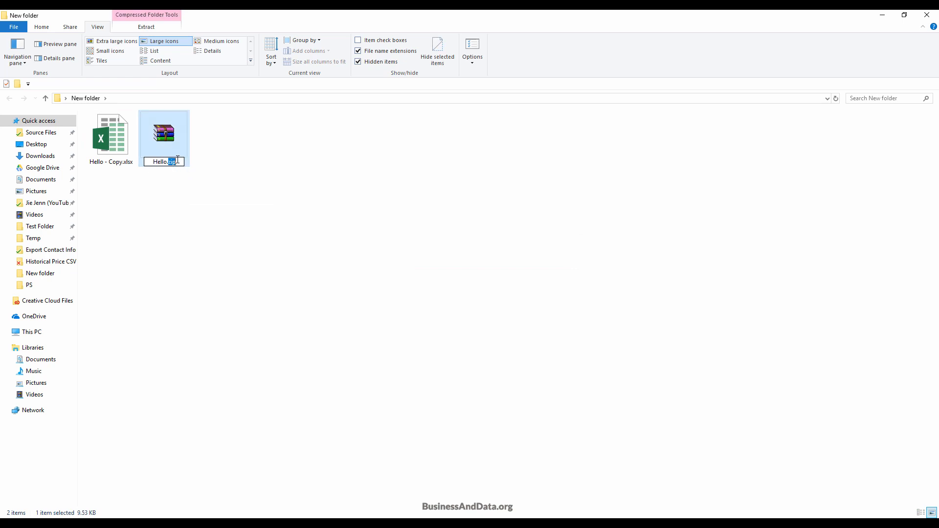
pyautogui.write('Hello.xlsx')
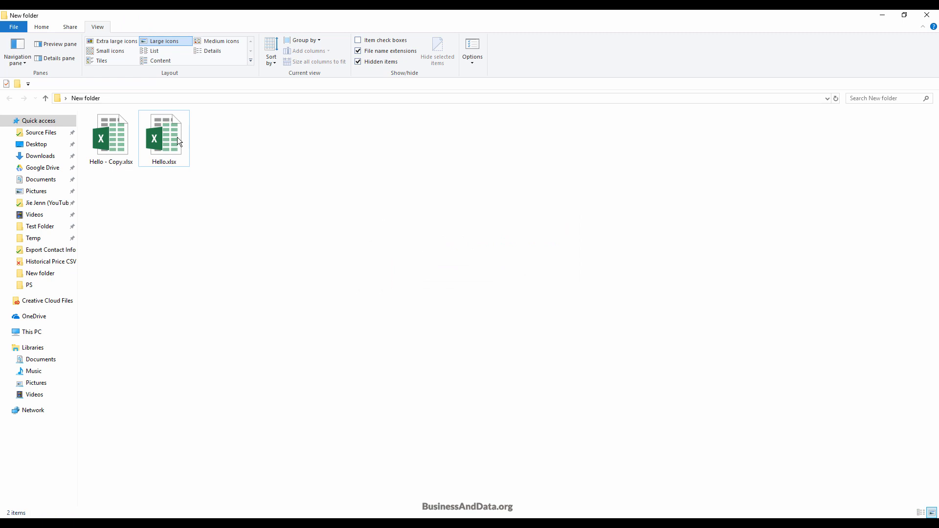
pyautogui.click(163, 135)
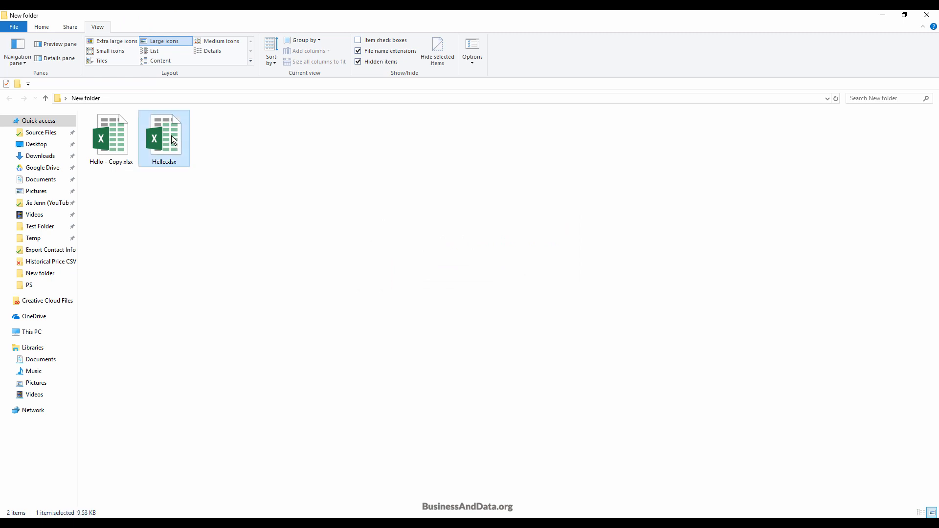
# Reopen Hello.xlsx and enter 10002 under TransactionId on the Customer sheet.
pyautogui.doubleClick(164, 135)
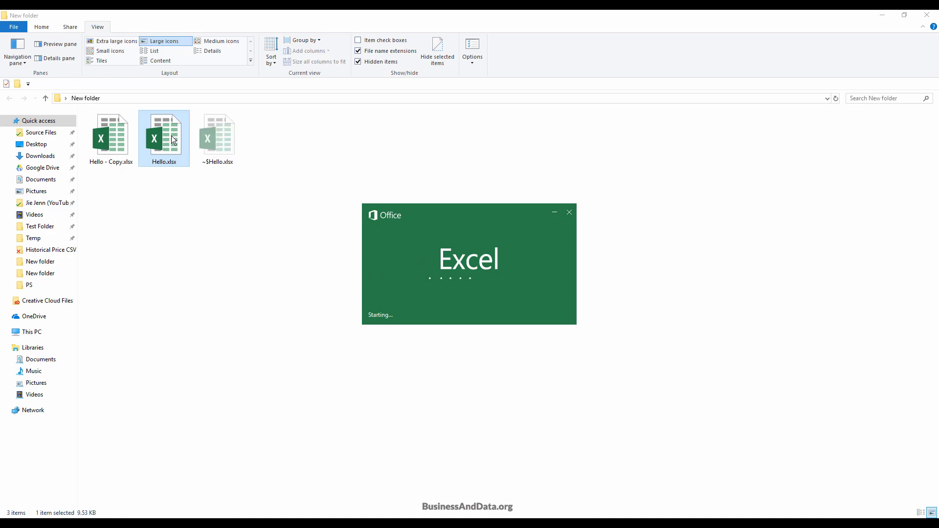
pyautogui.doubleClick(163, 137)
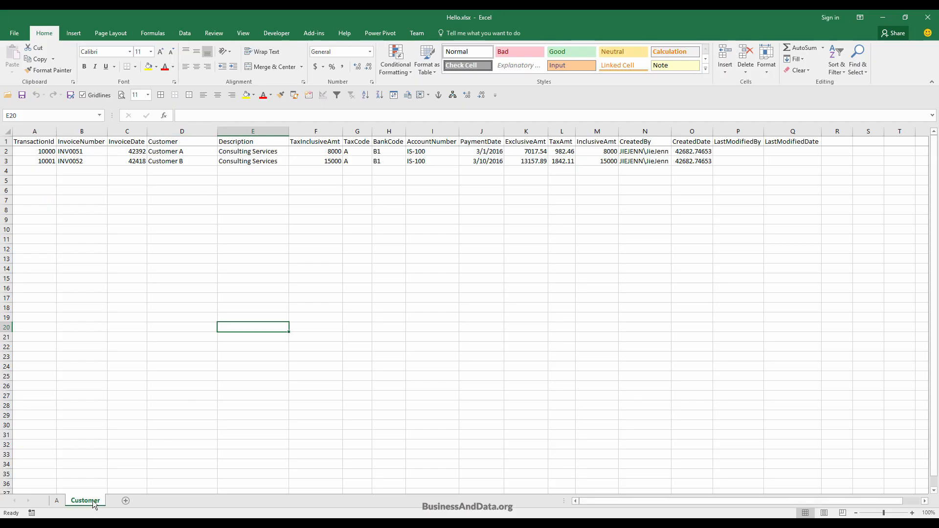
pyautogui.rightClick(84, 499)
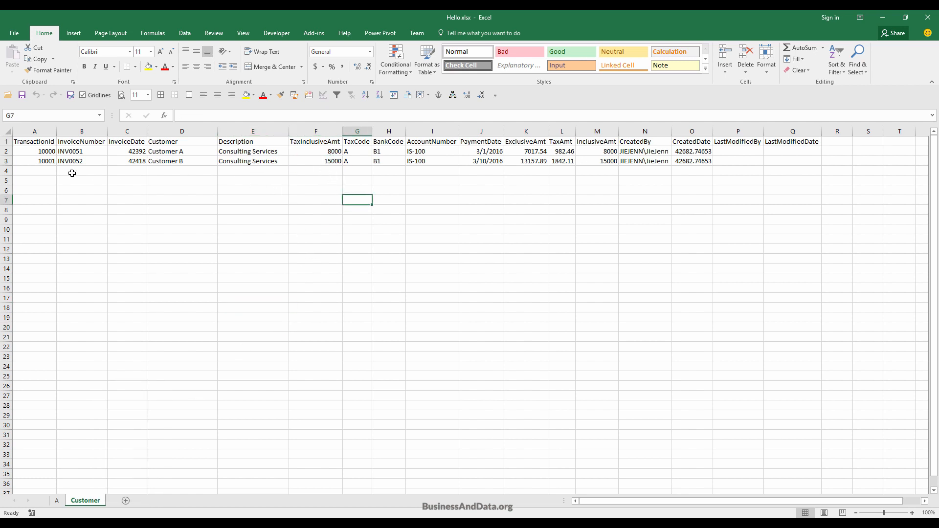
pyautogui.write('10002')
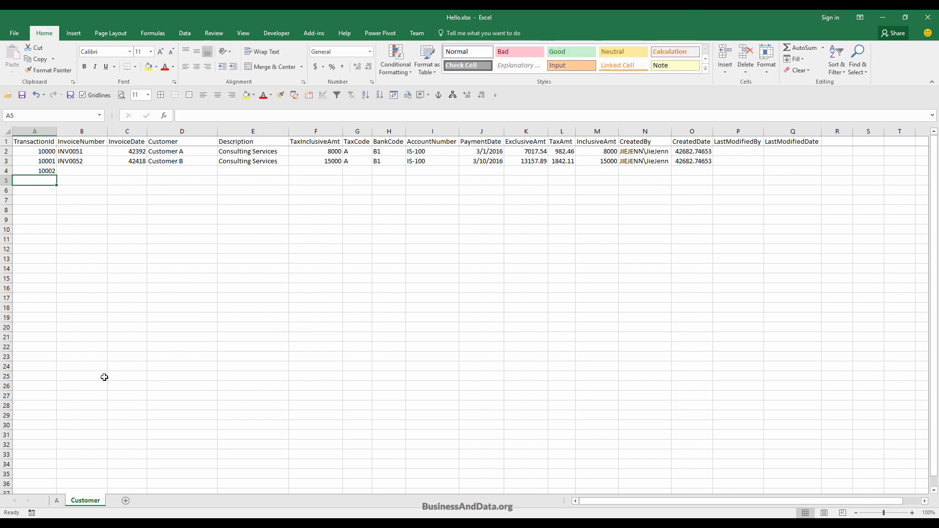
# Enter Hello World in H5 of sheet A to prove it is editable.
pyautogui.click(57, 499)
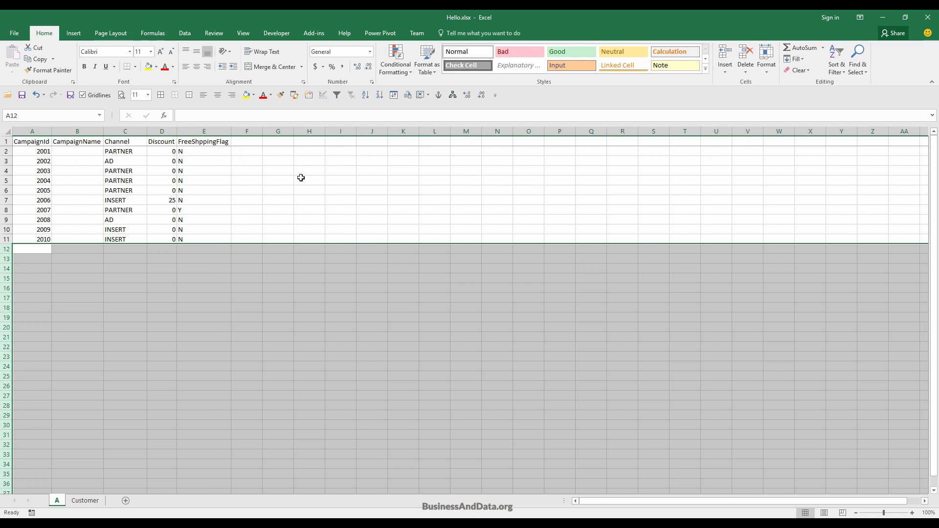
pyautogui.write('fdajfdk')
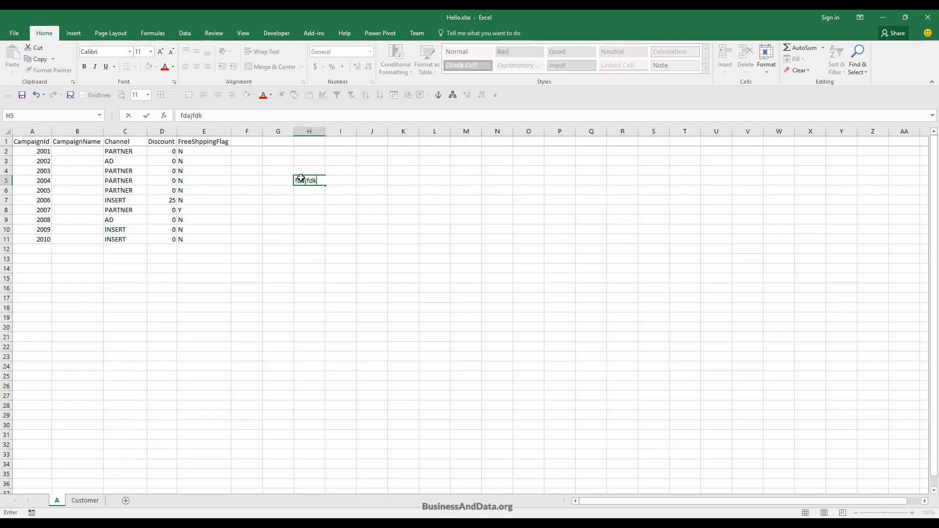
pyautogui.write('Hello World')
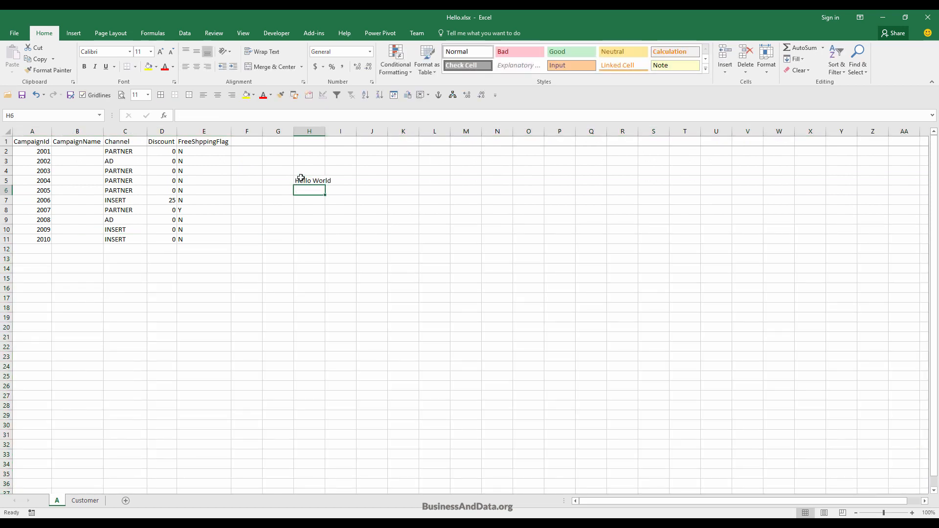